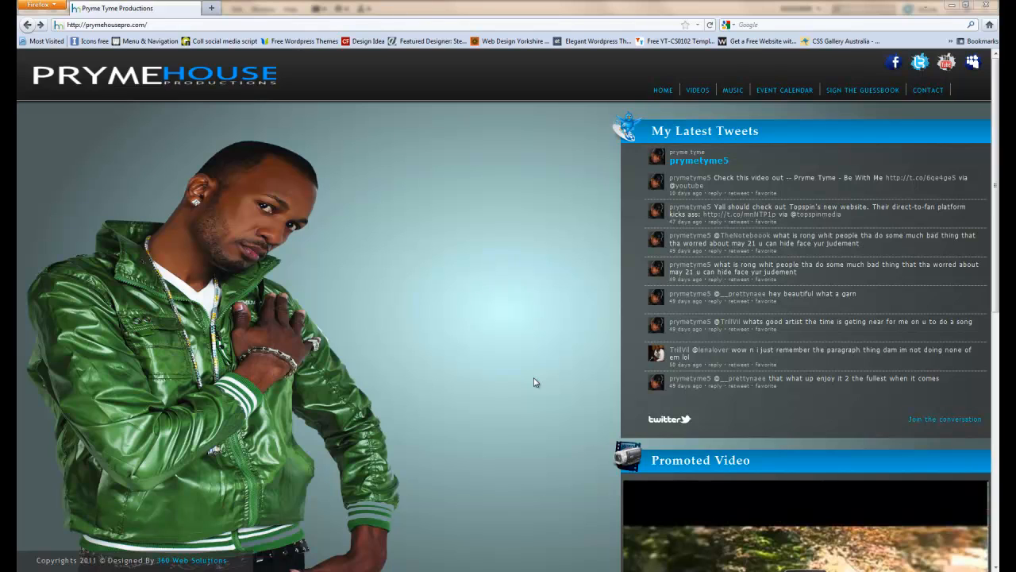
mouse_move(480, 324)
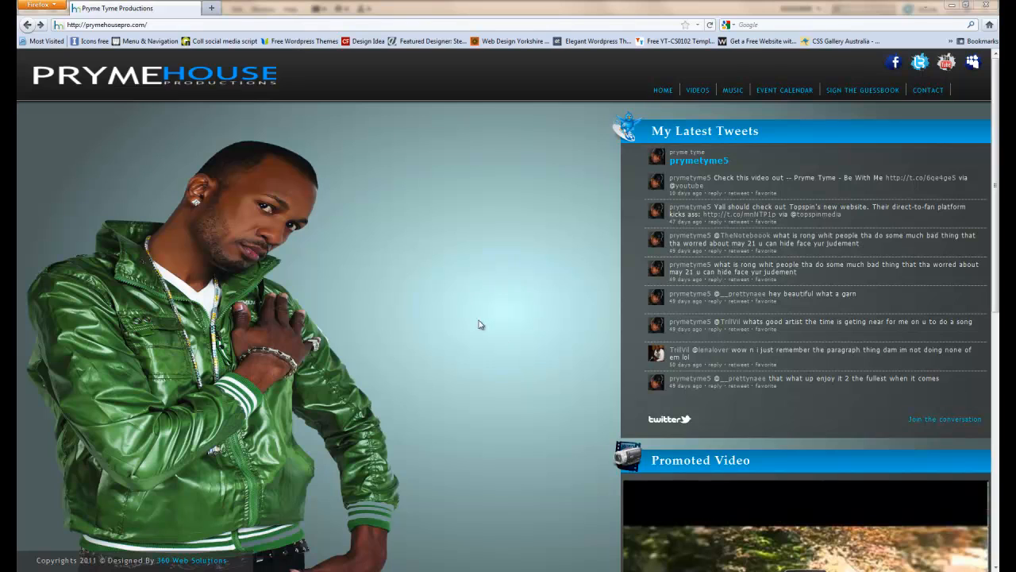
mouse_move(506, 356)
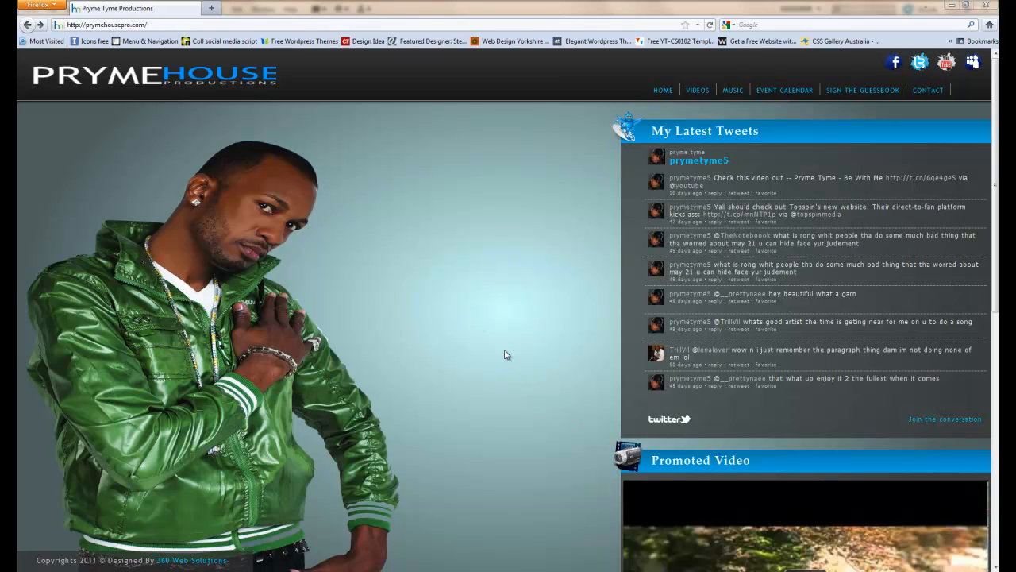
mouse_move(502, 343)
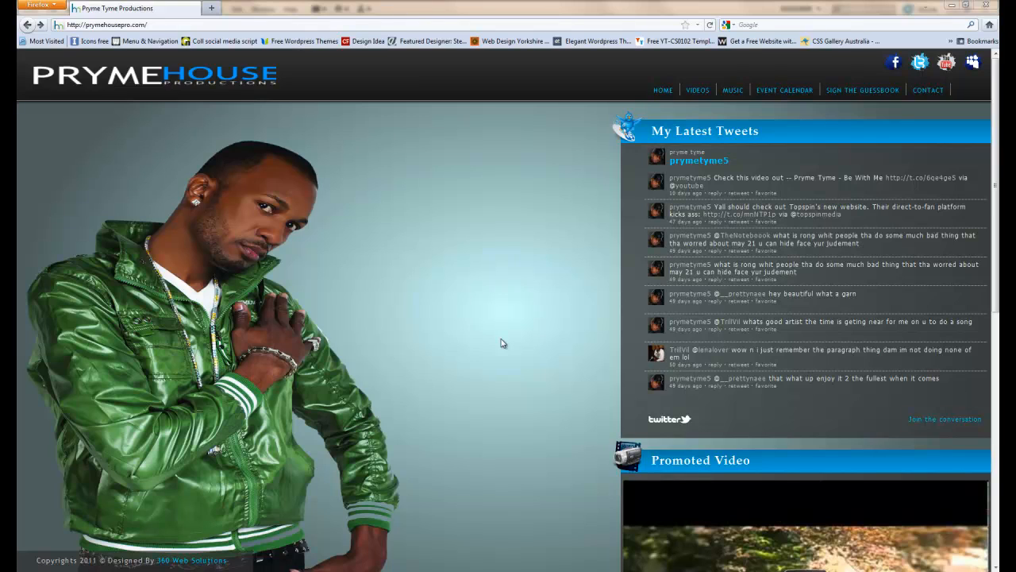
mouse_move(491, 314)
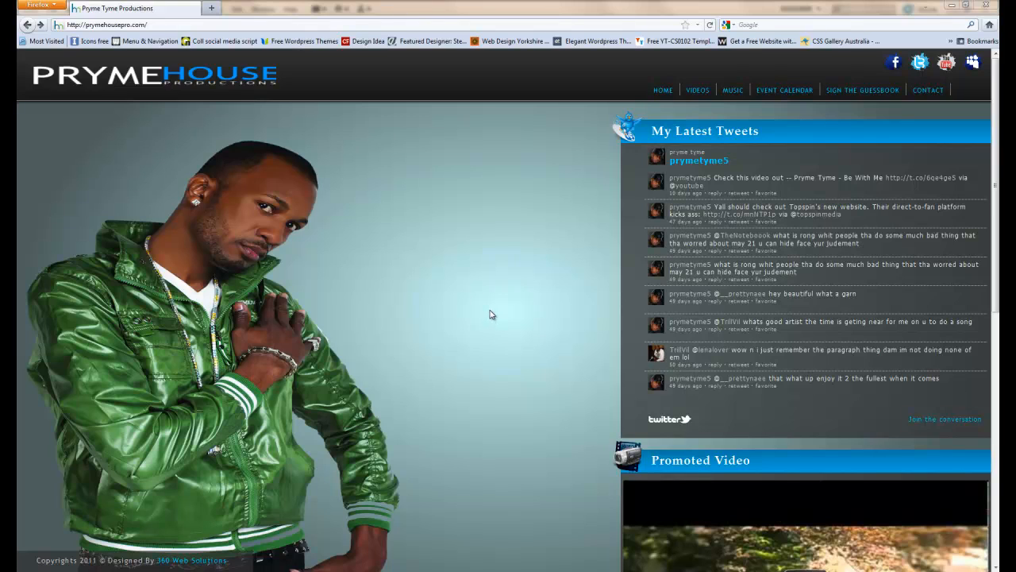
mouse_move(483, 172)
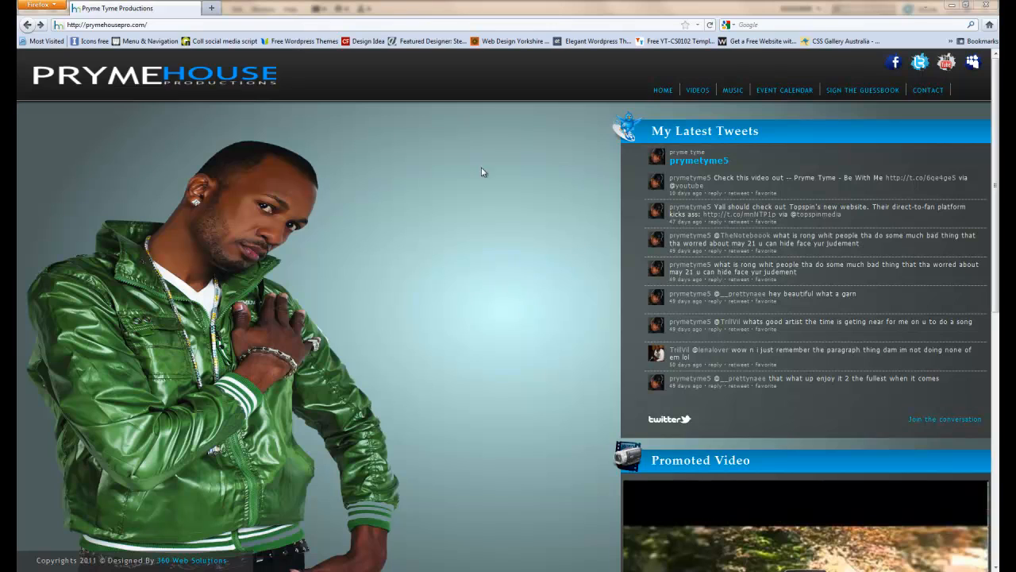
mouse_move(372, 79)
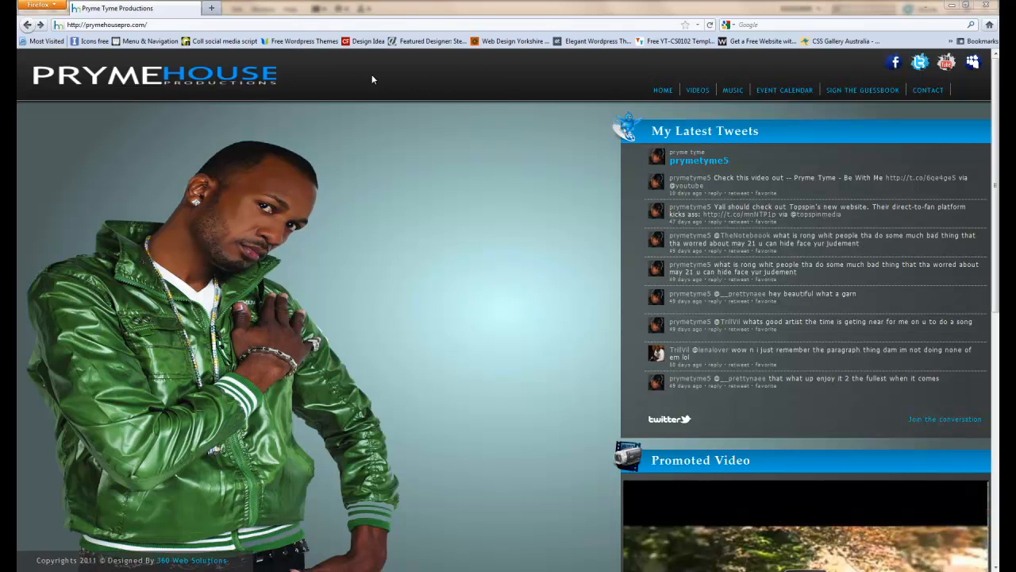
mouse_move(102, 164)
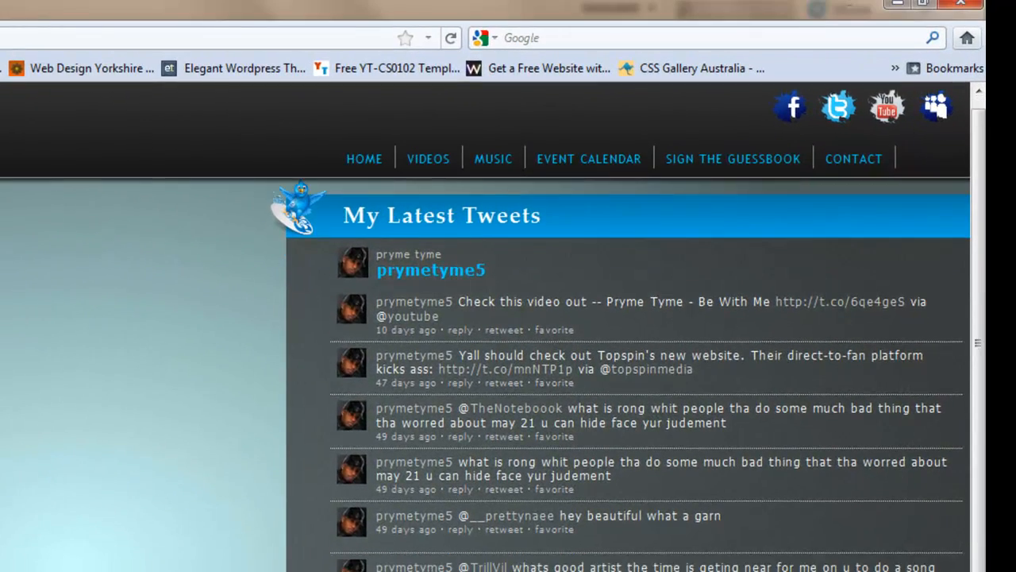
Locate the YouTube iframe in Code view and append ?wmode=opaque to its src URL
scroll("down", 3)
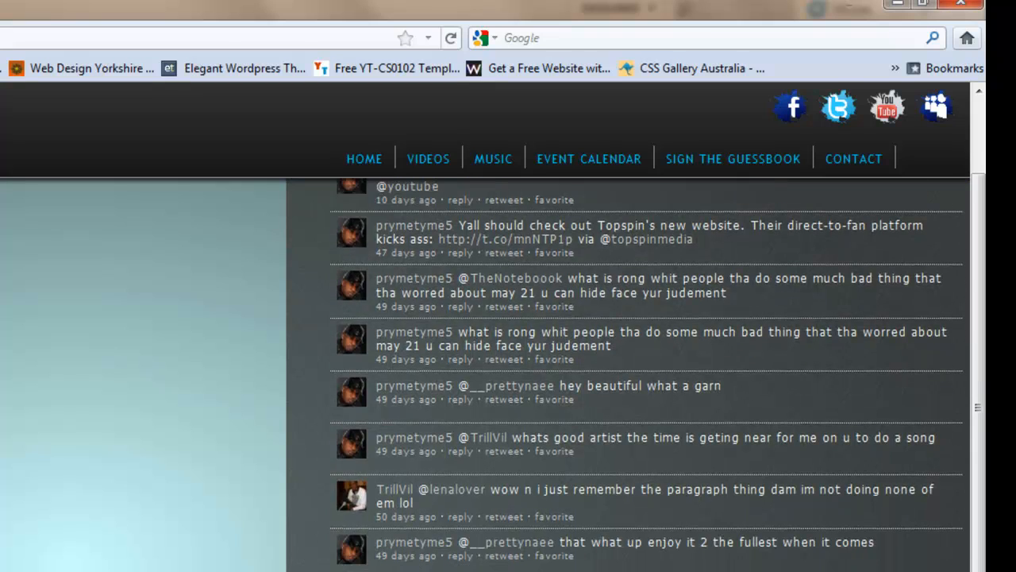
scroll("up", 3)
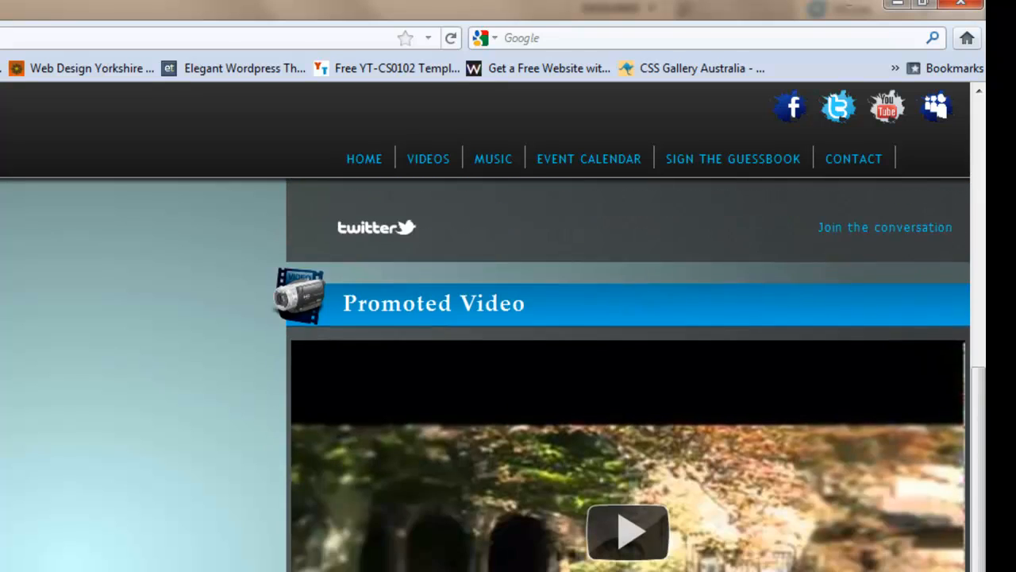
scroll("down", 3)
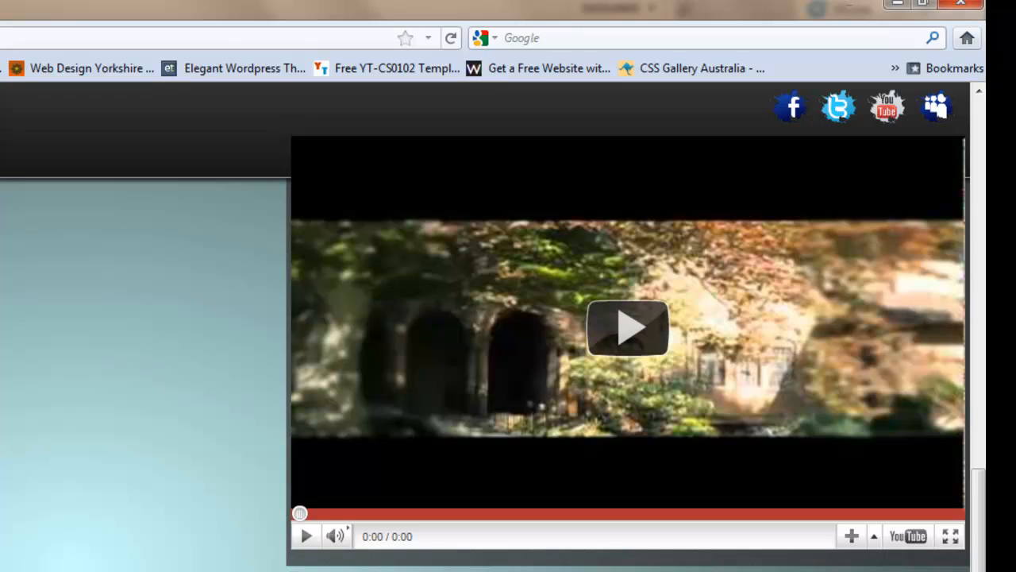
scroll("up", 3)
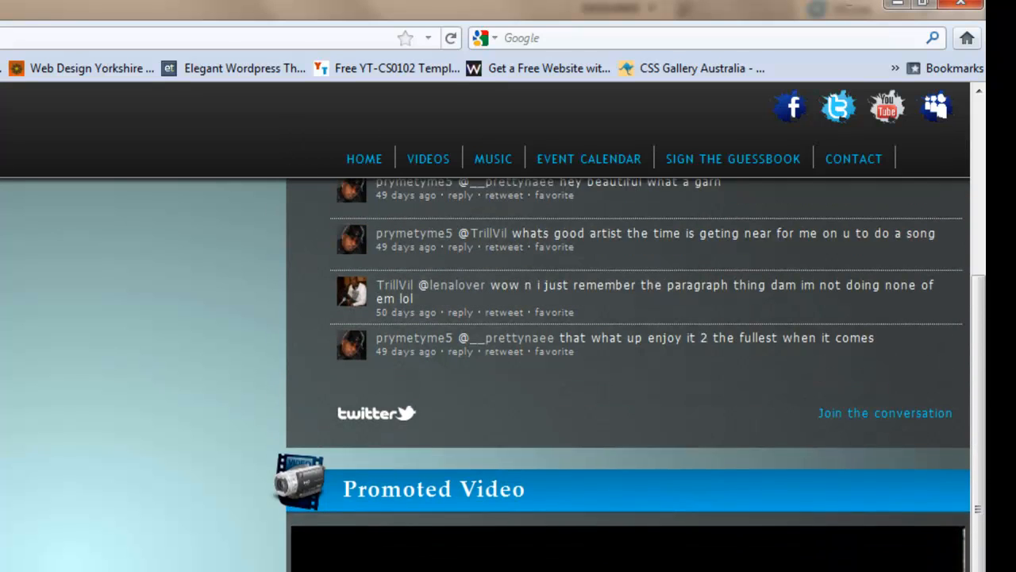
scroll("up", 3)
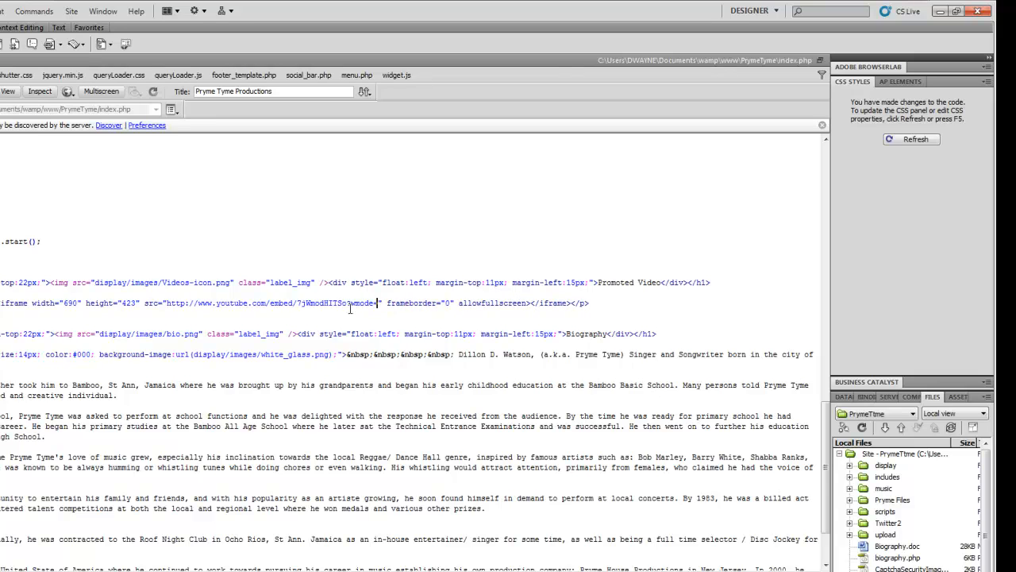
type("opaque")
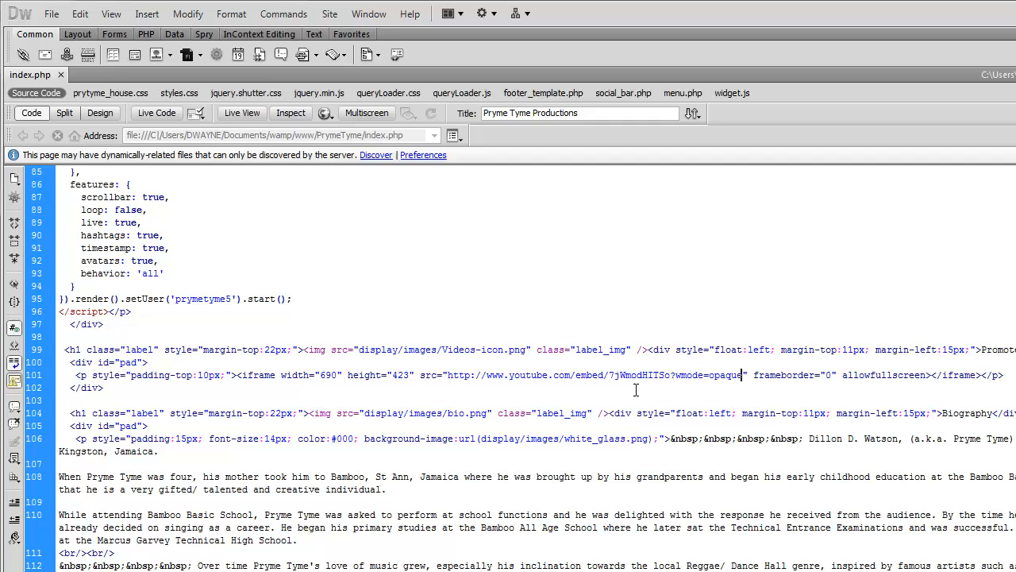
mouse_move(457, 379)
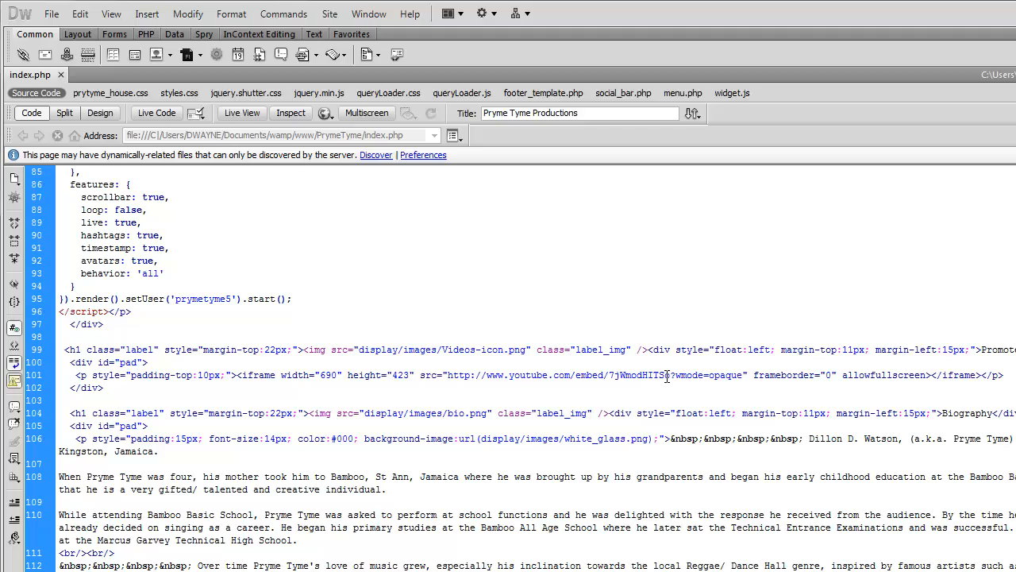
Save index.php and upload it to the server via the FTP client
left_click(50, 13)
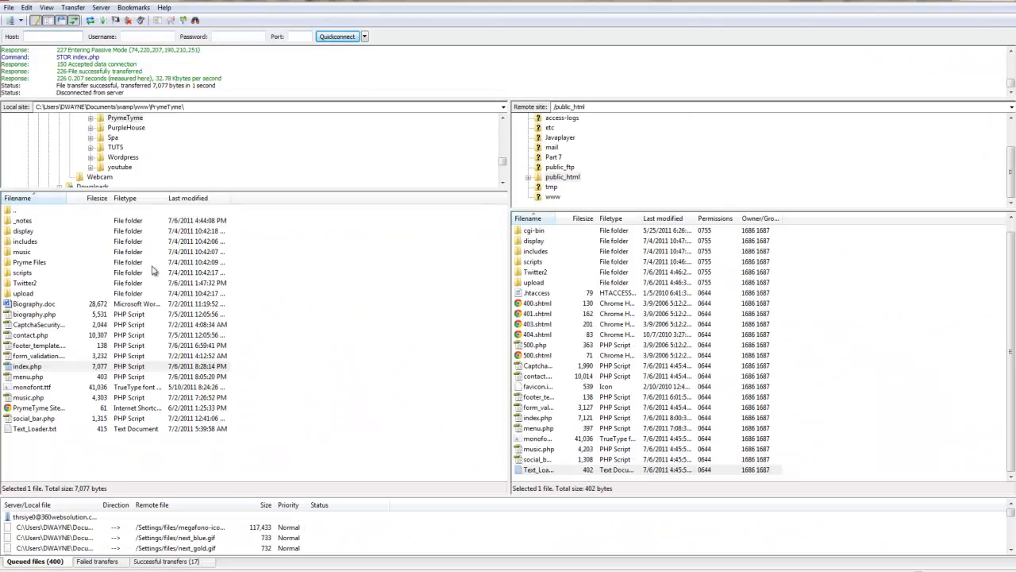
left_click(336, 36)
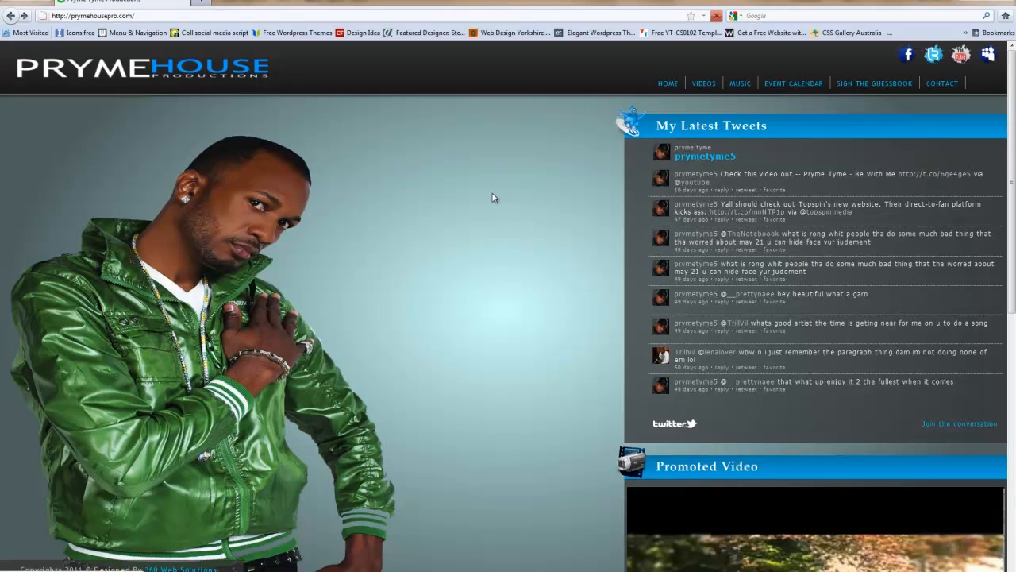
mouse_move(477, 210)
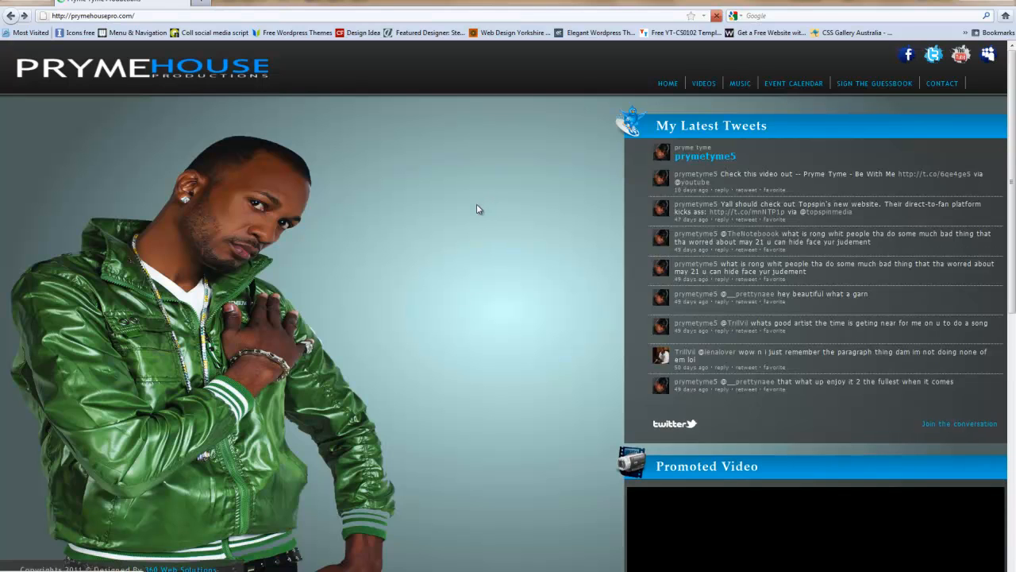
Scroll the reloaded Pryme House homepage to see the video pass beneath the fixed header
scroll("down", 3)
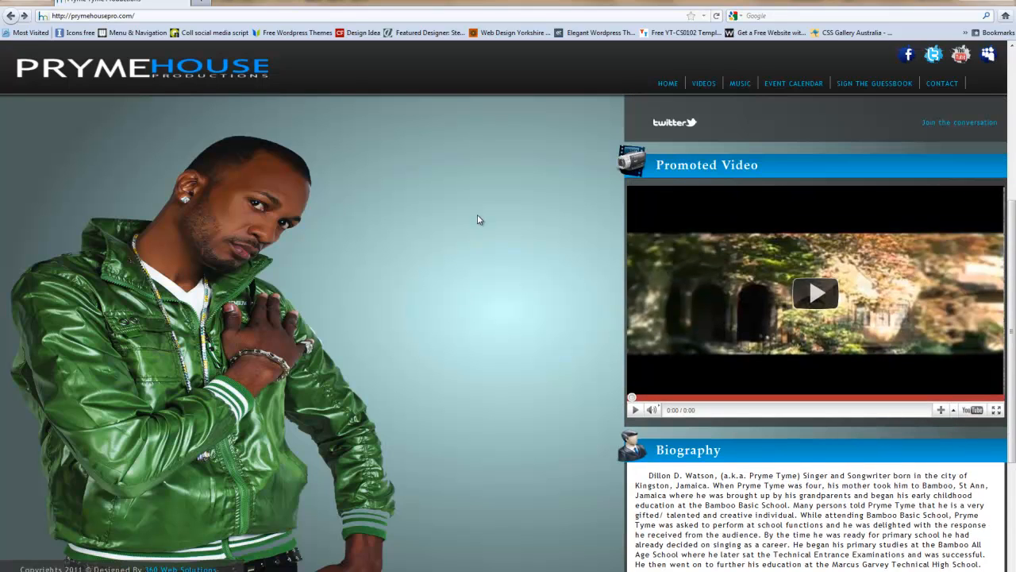
scroll("down", 3)
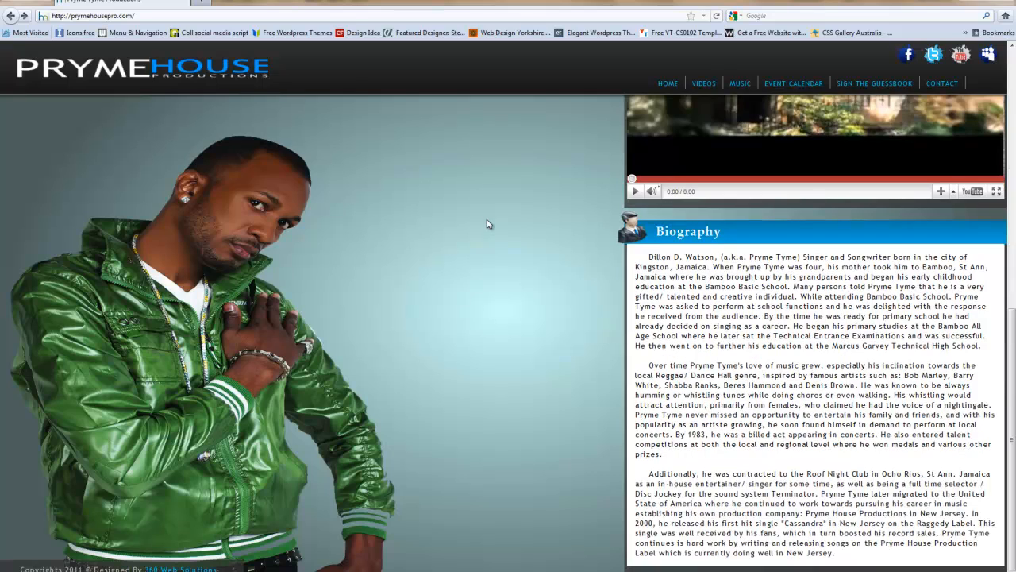